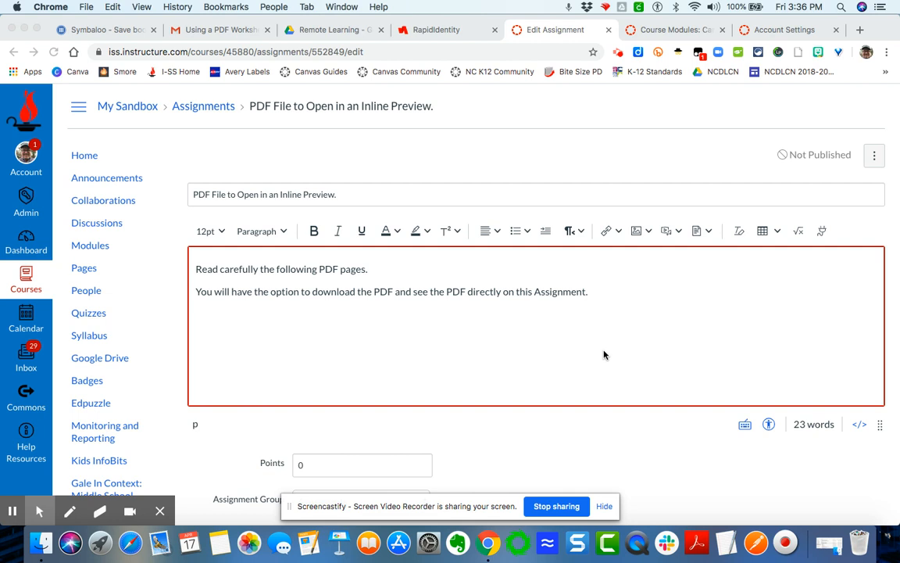
mouse_move(271, 359)
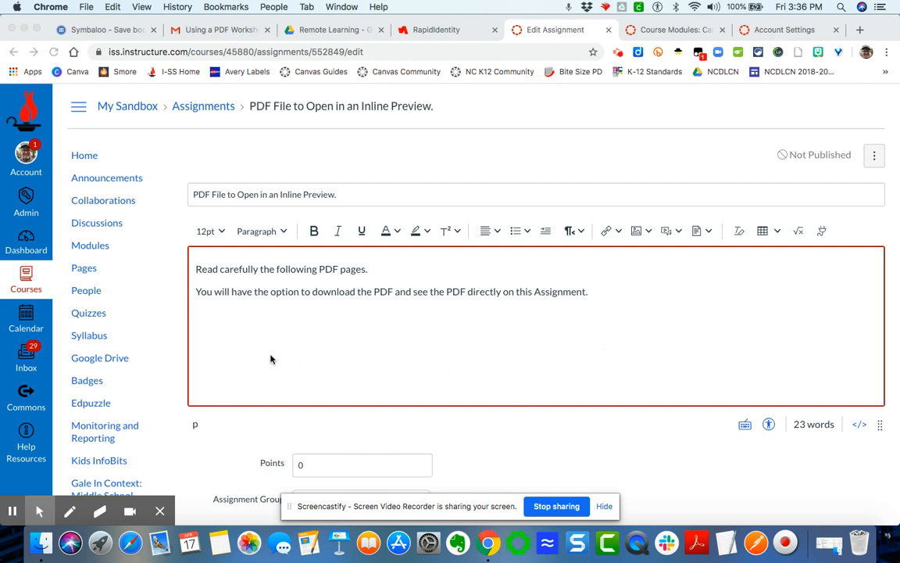
mouse_move(240, 261)
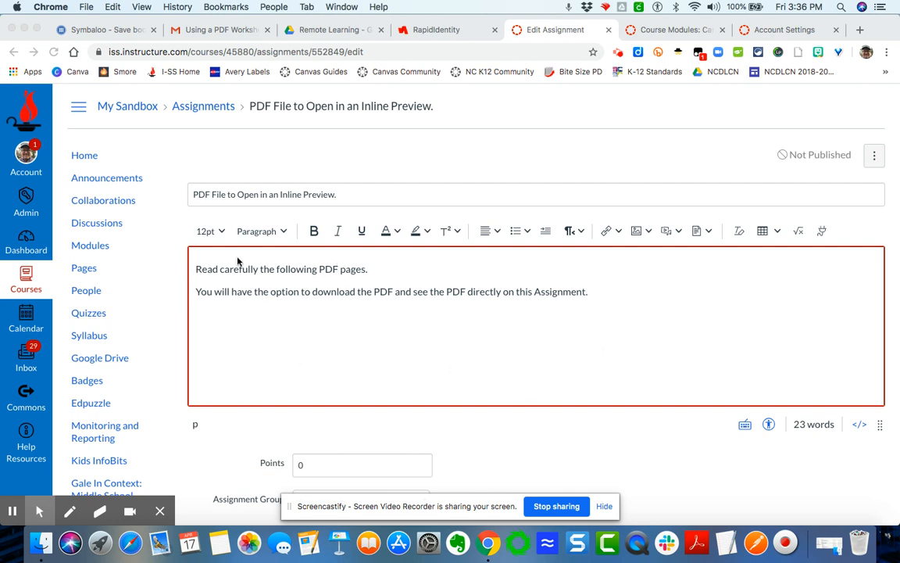
mouse_move(303, 329)
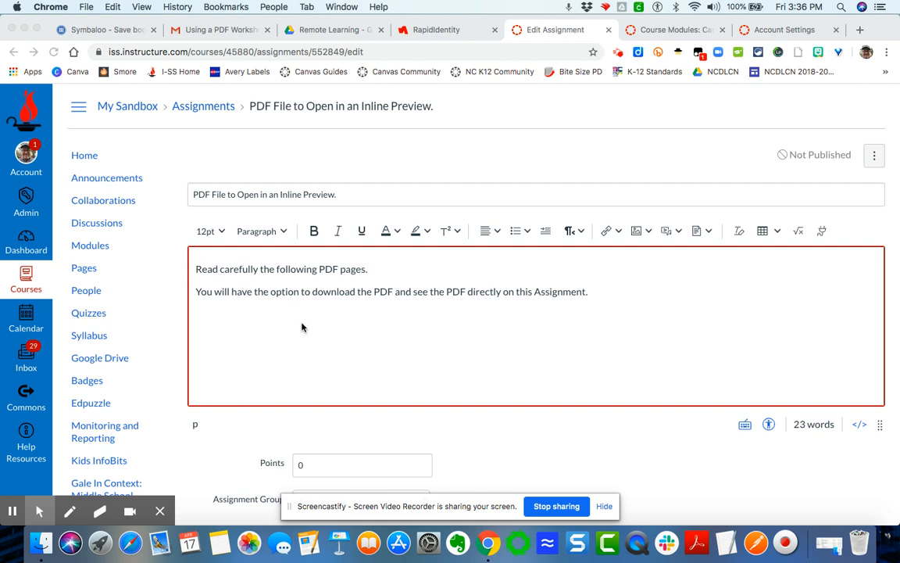
mouse_move(392, 310)
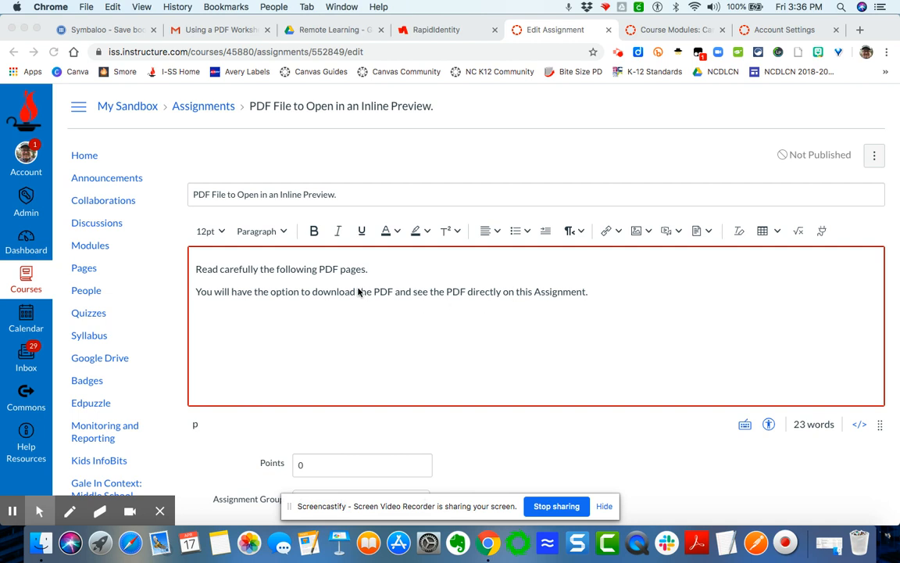
Upload 'Instructional Design _ Remote Learning' PDF from the Desktop and link it below the description
left_click(444, 327)
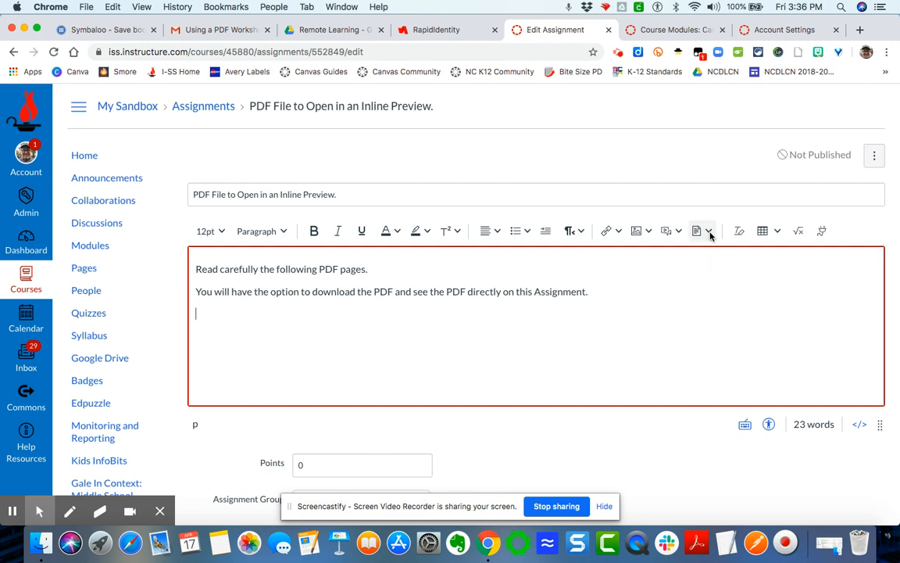
mouse_move(696, 231)
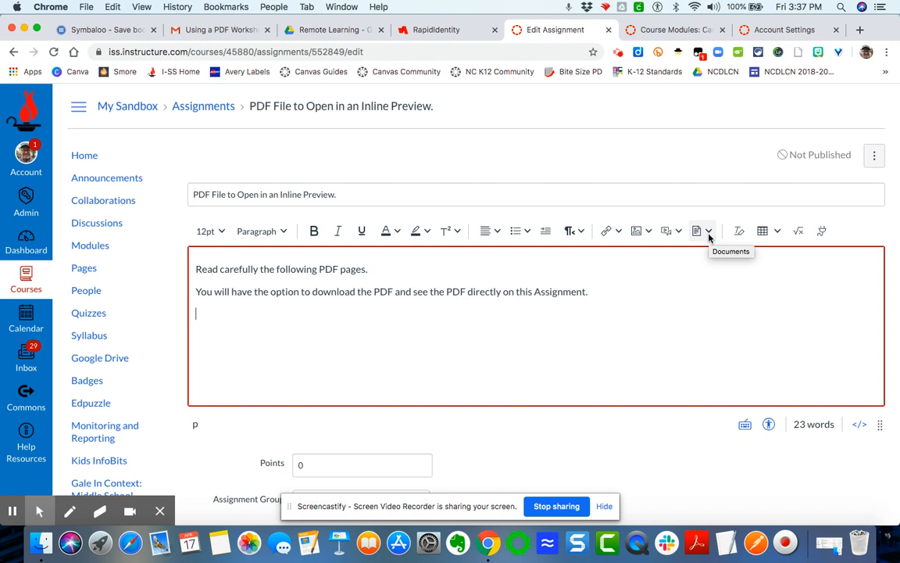
mouse_move(707, 237)
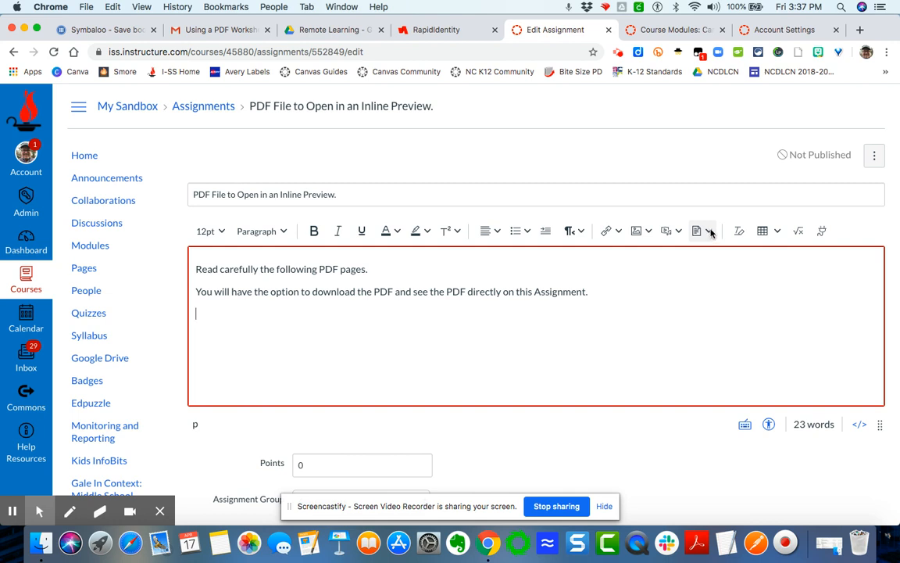
left_click(697, 230)
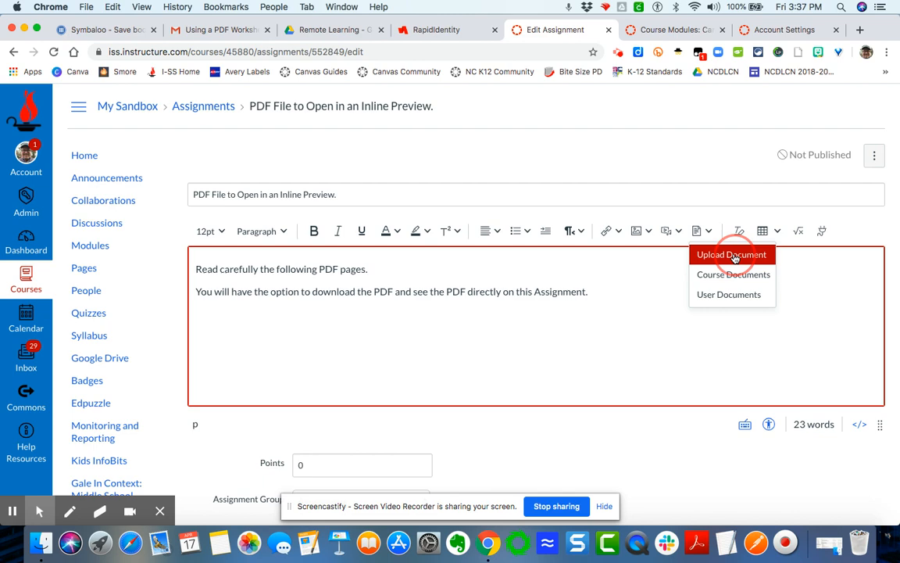
left_click(731, 254)
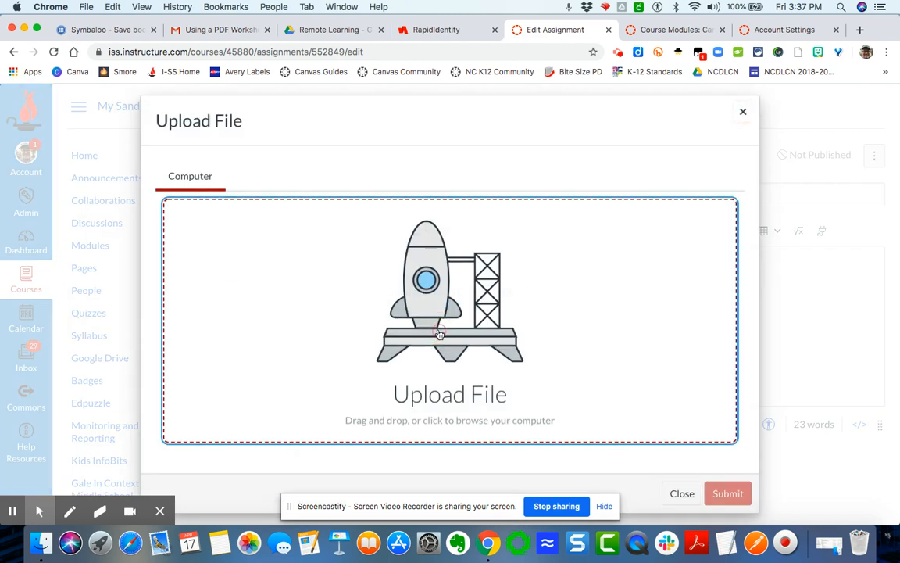
left_click(450, 321)
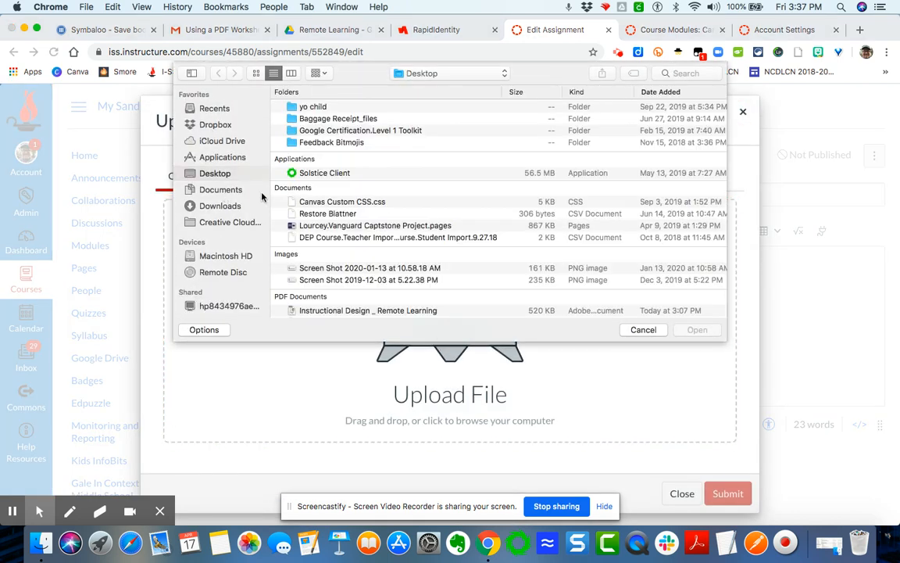
scroll("down", 3)
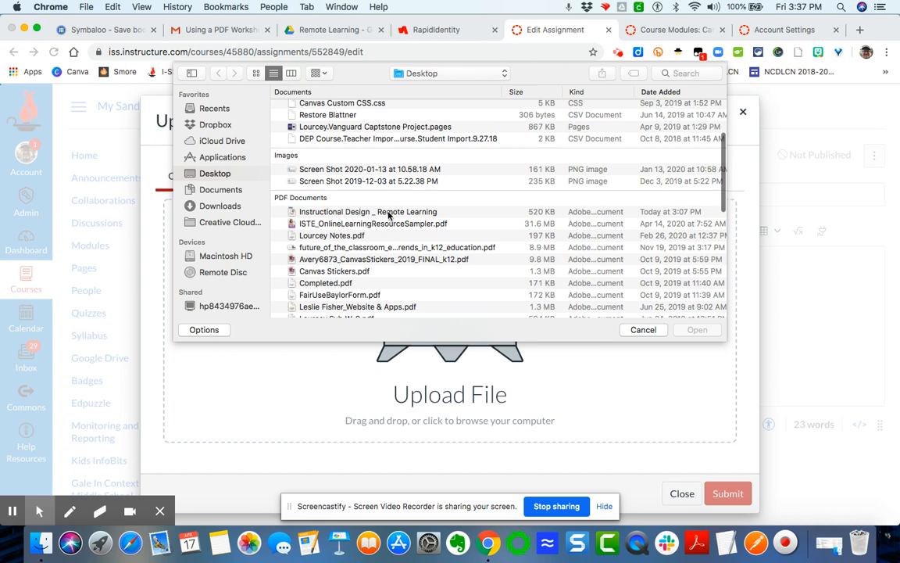
left_click(367, 211)
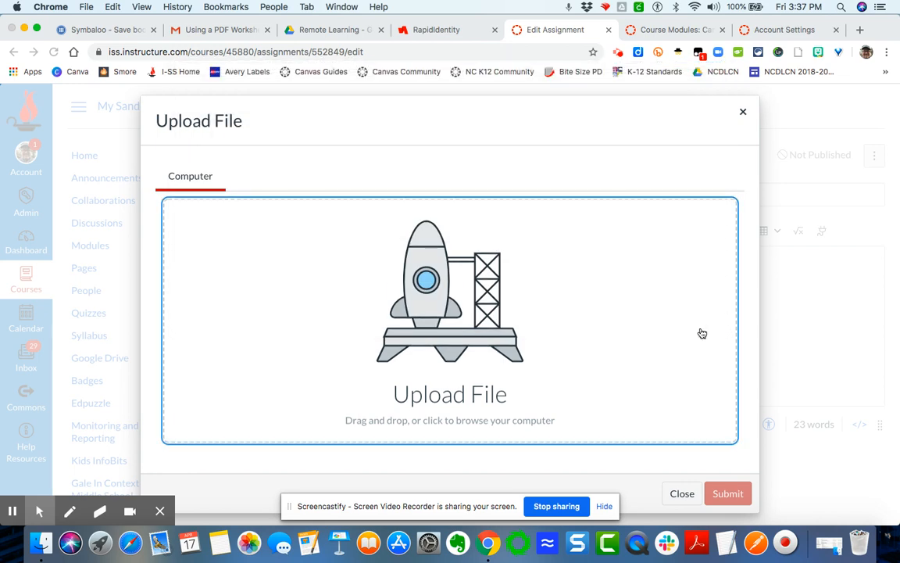
left_click(449, 320)
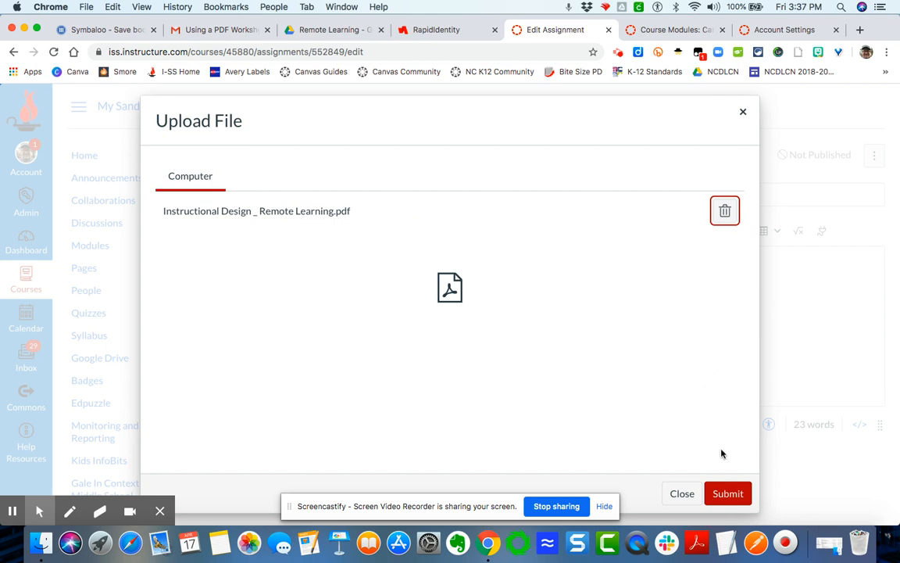
left_click(727, 493)
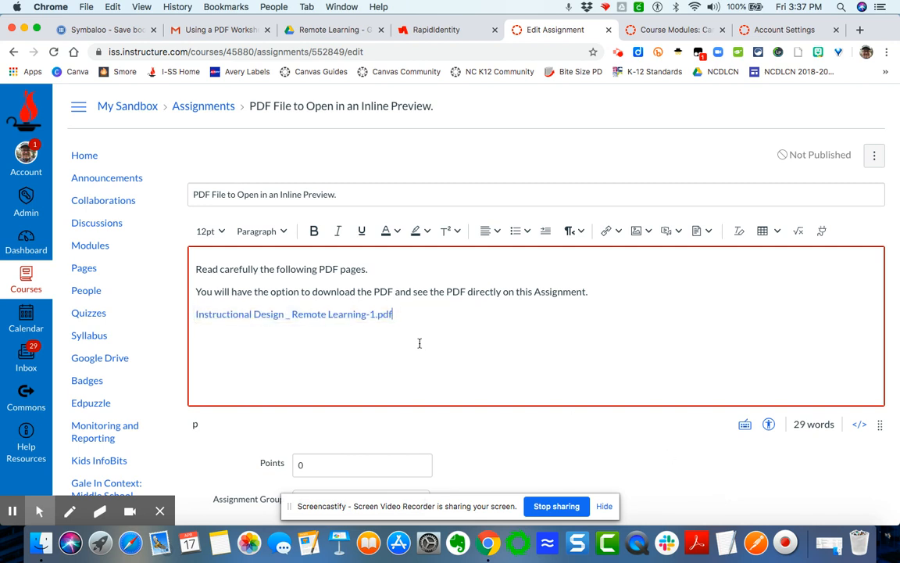
mouse_move(588, 426)
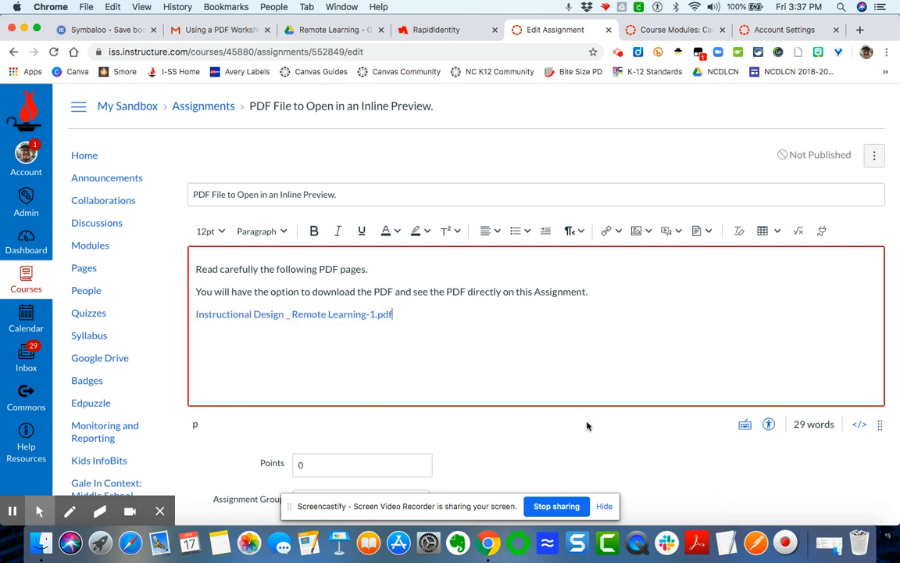
Save the 'PDF File to Open in an Inline Preview.' assignment with its PDF link
scroll("down", 3)
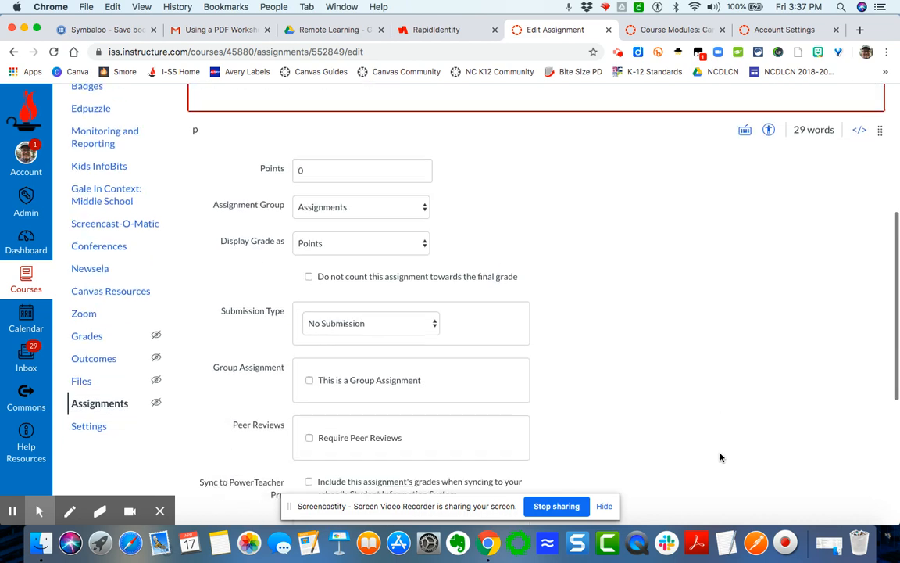
scroll("down", 3)
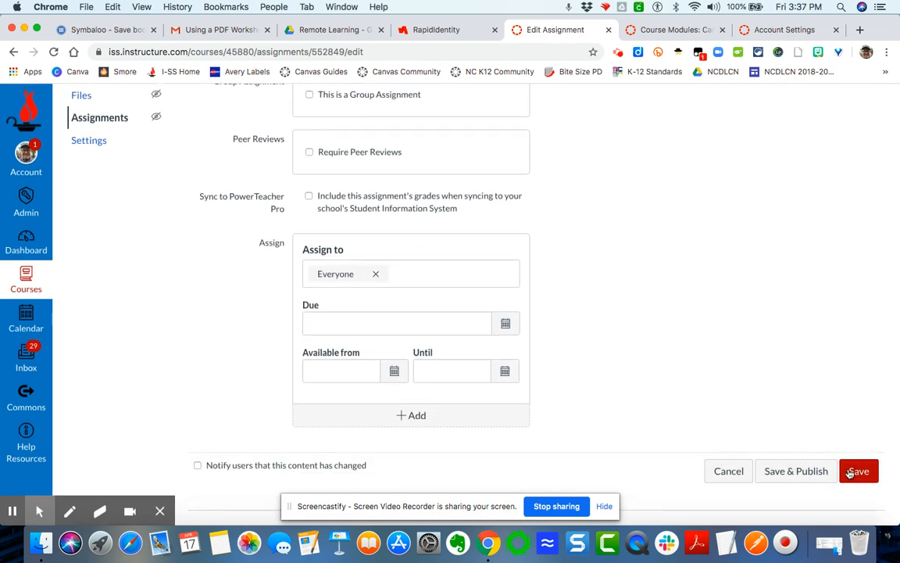
left_click(857, 470)
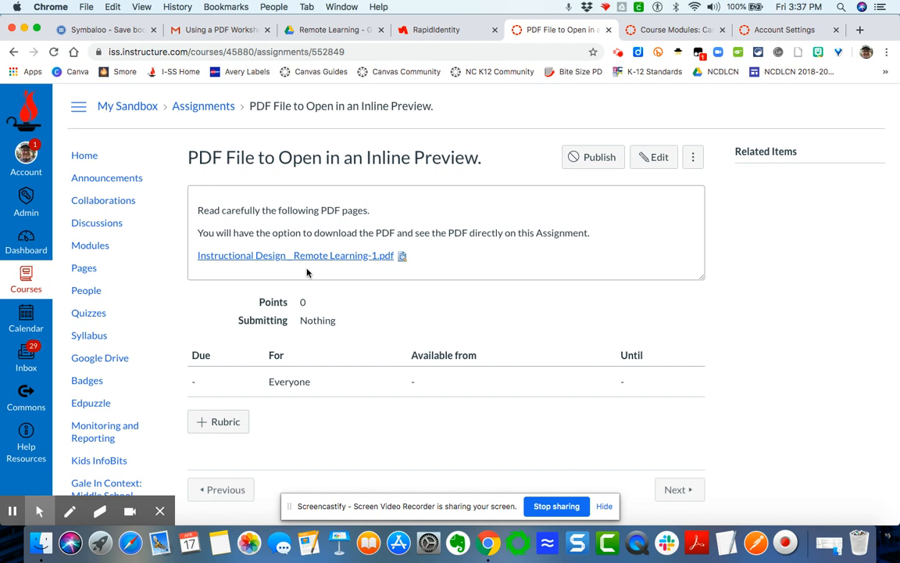
mouse_move(320, 258)
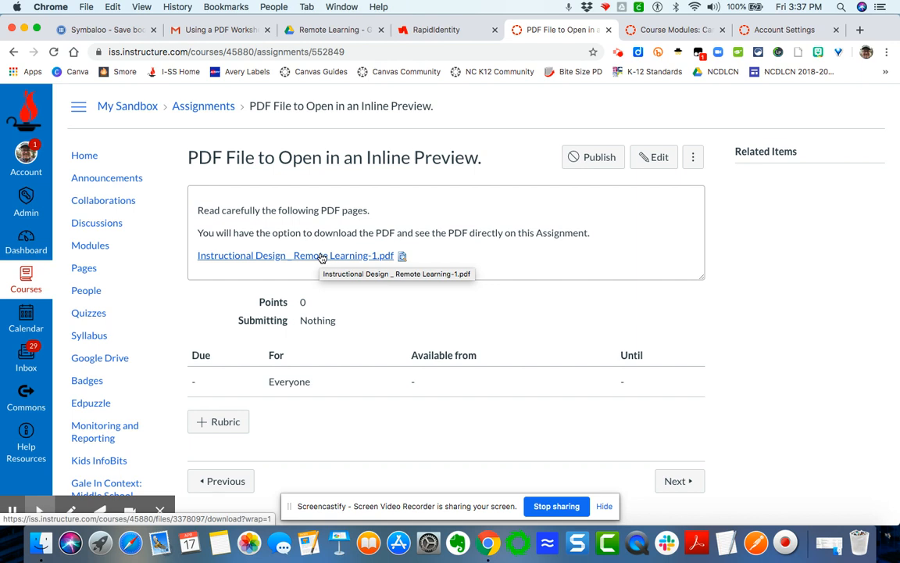
Reopen the assignment editor and enable 'Automatically open an in-line preview' on the PDF link
left_click(653, 157)
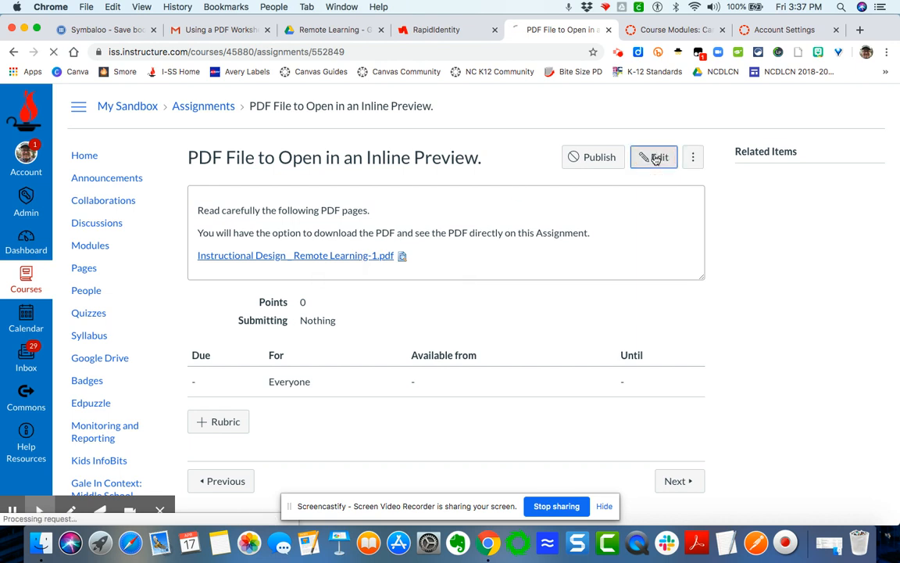
left_click(654, 157)
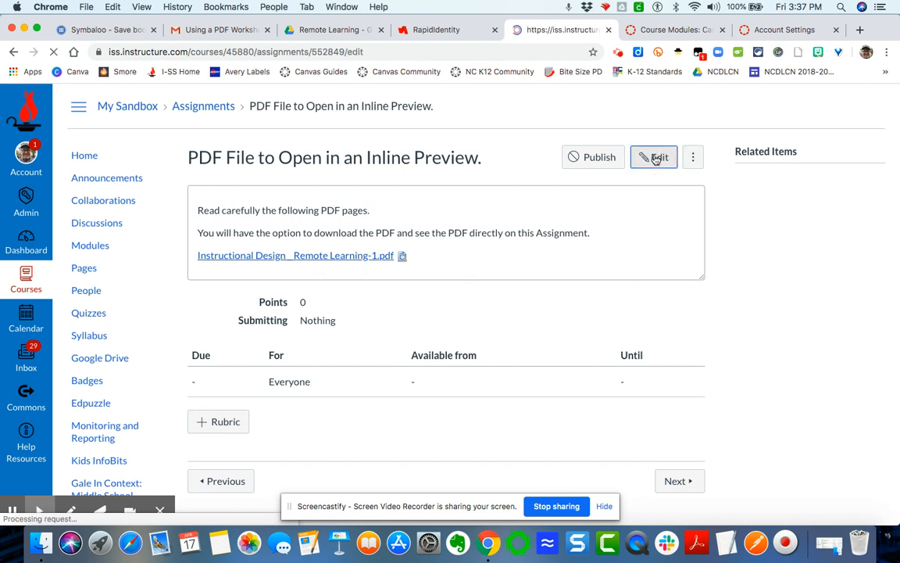
left_click(654, 157)
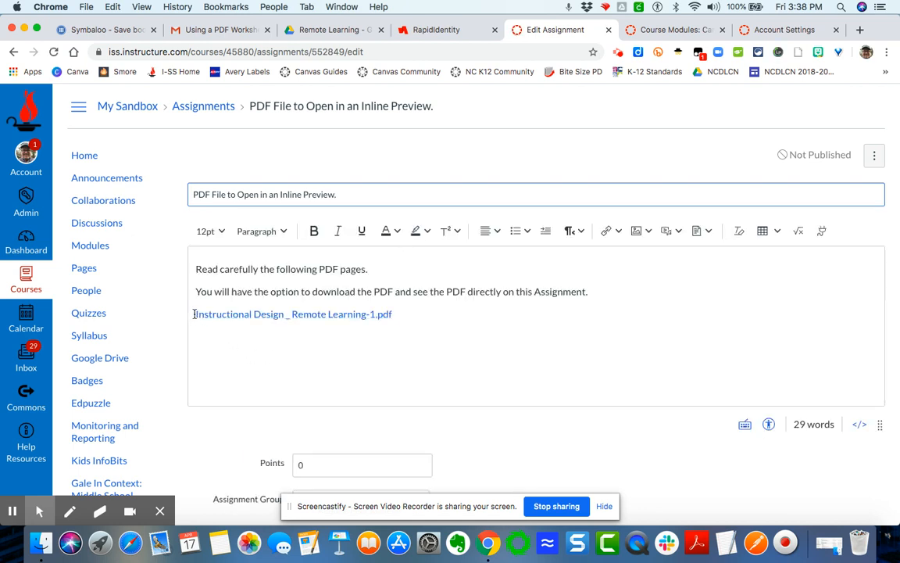
left_click(293, 314)
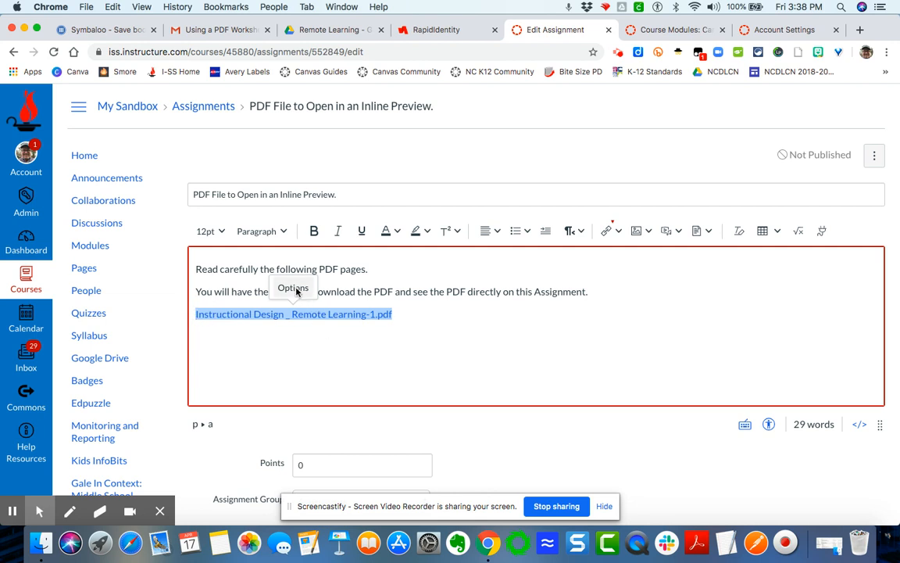
left_click(293, 288)
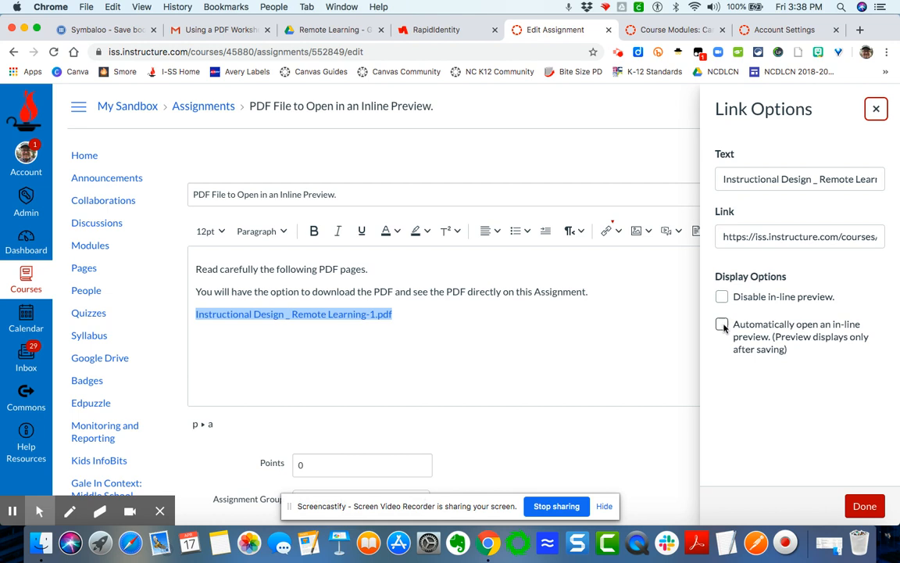
left_click(721, 324)
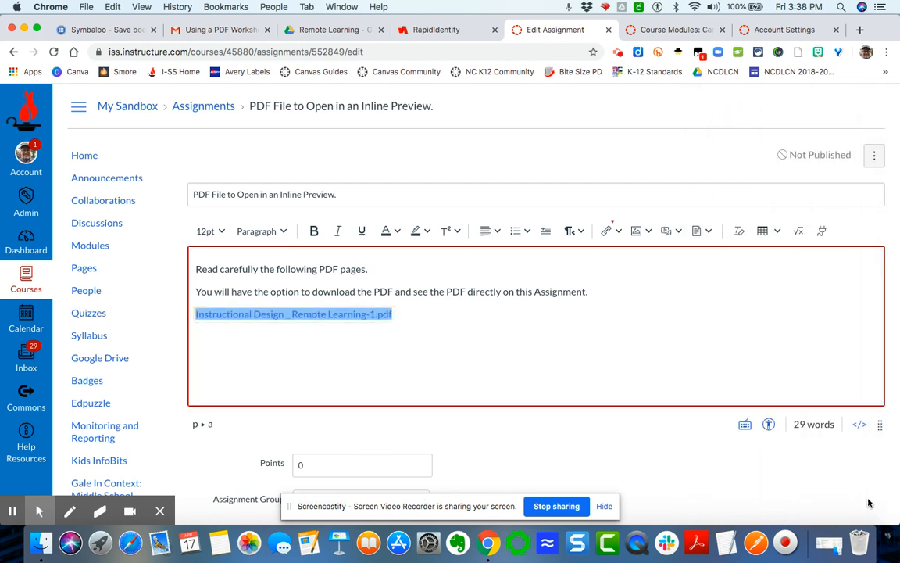
Save the edited assignment and view the PDF preview opening inline below its link
scroll("down", 3)
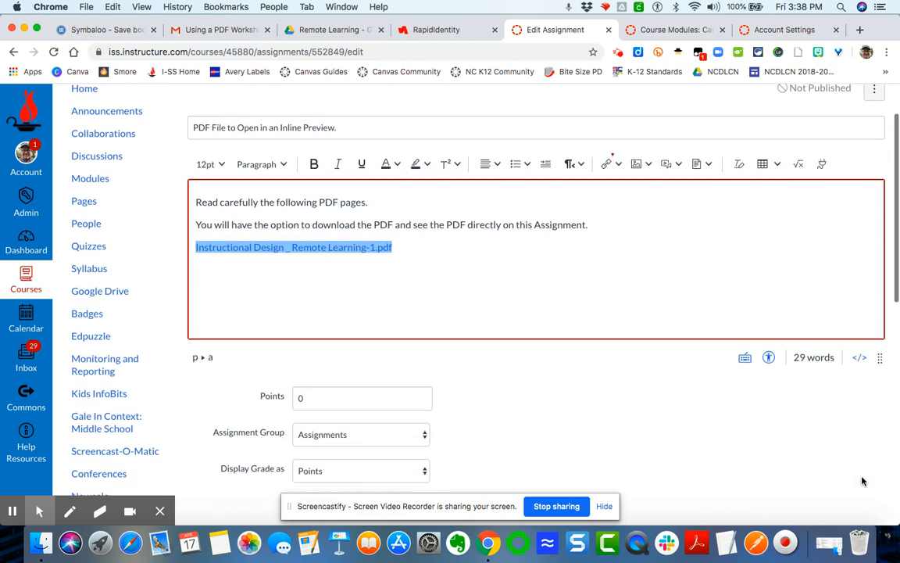
scroll("down", 3)
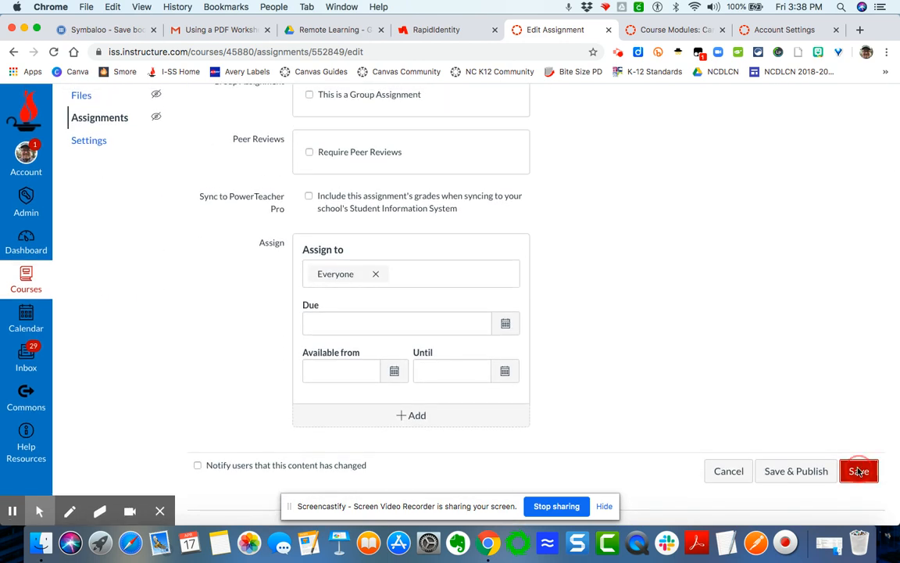
left_click(858, 471)
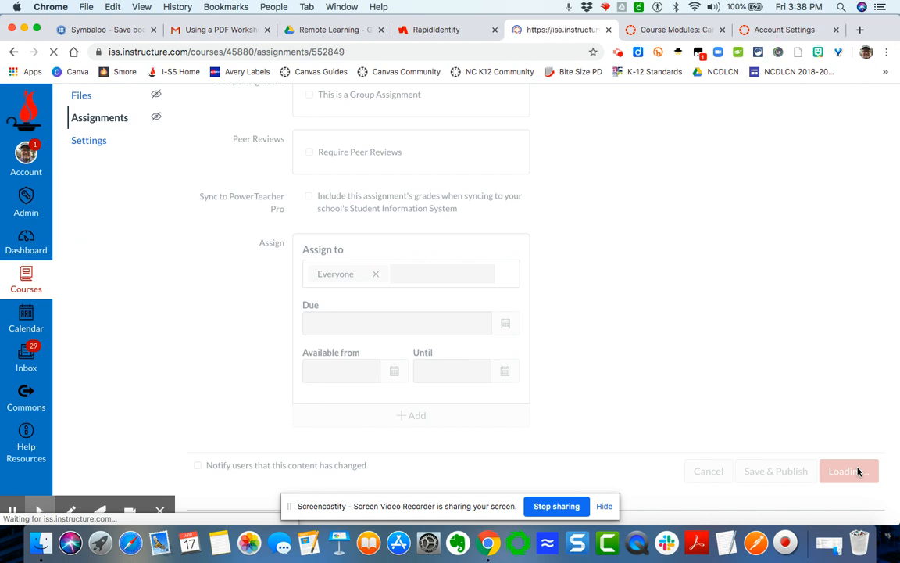
left_click(848, 470)
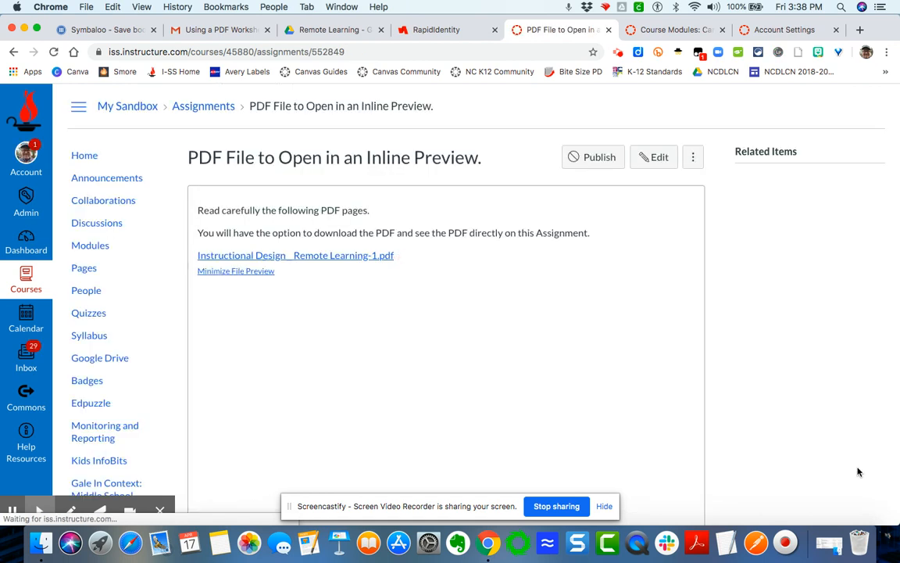
left_click(296, 255)
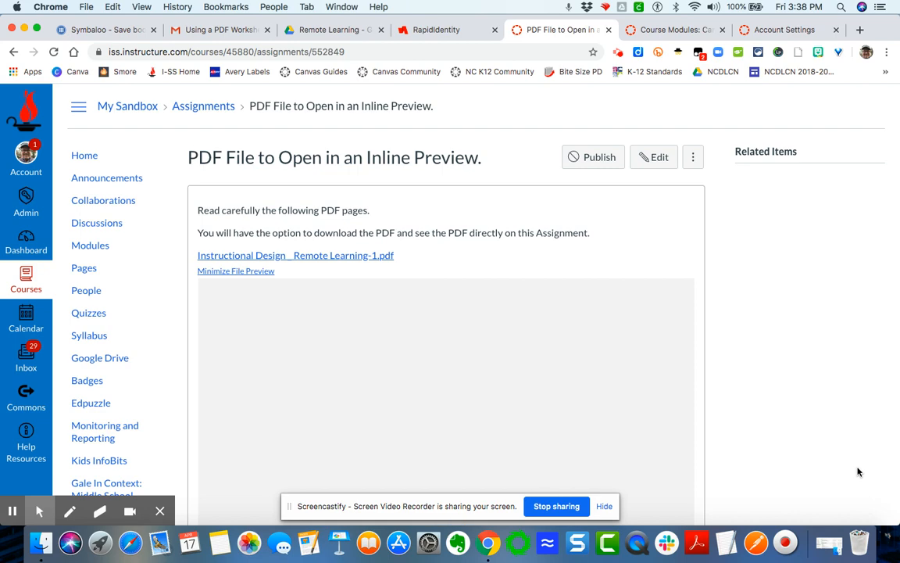
mouse_move(692, 442)
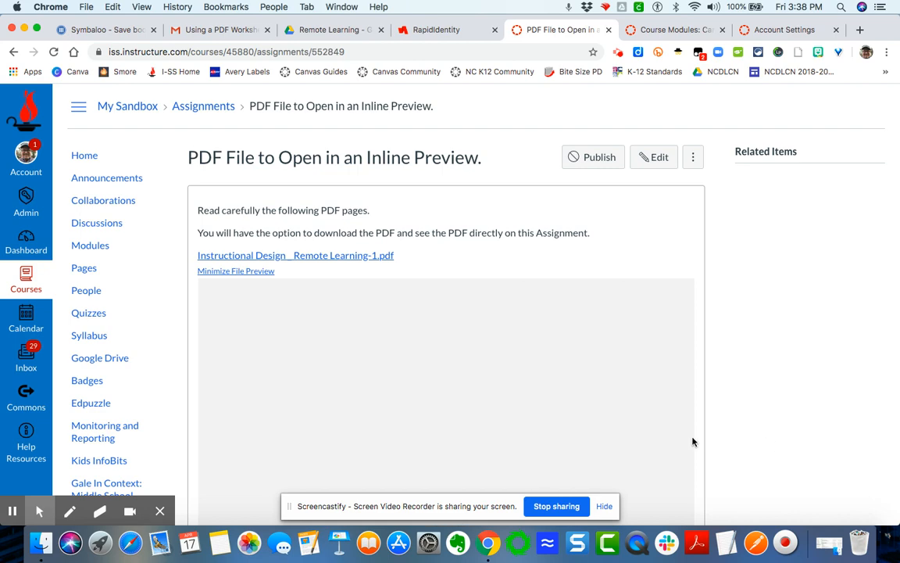
scroll("down", 3)
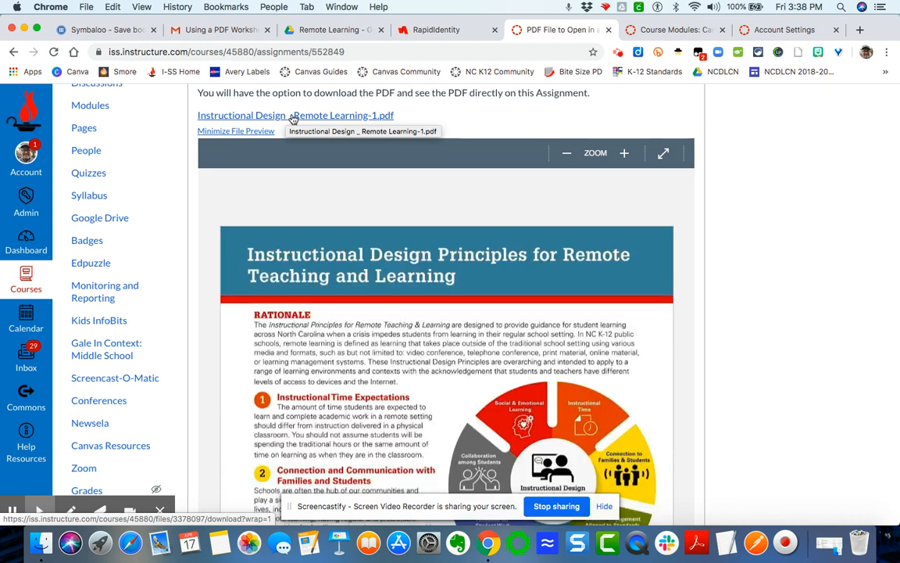
mouse_move(423, 117)
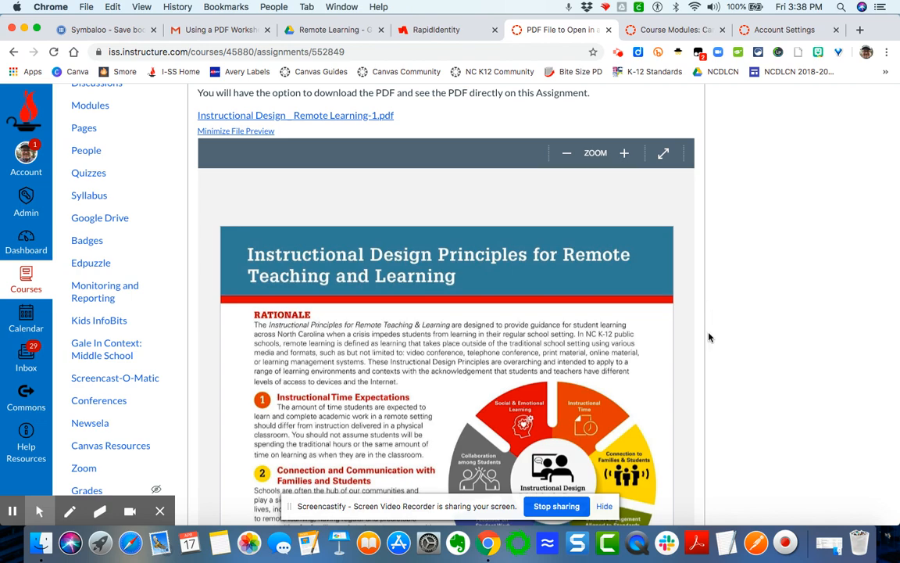
scroll("down", 3)
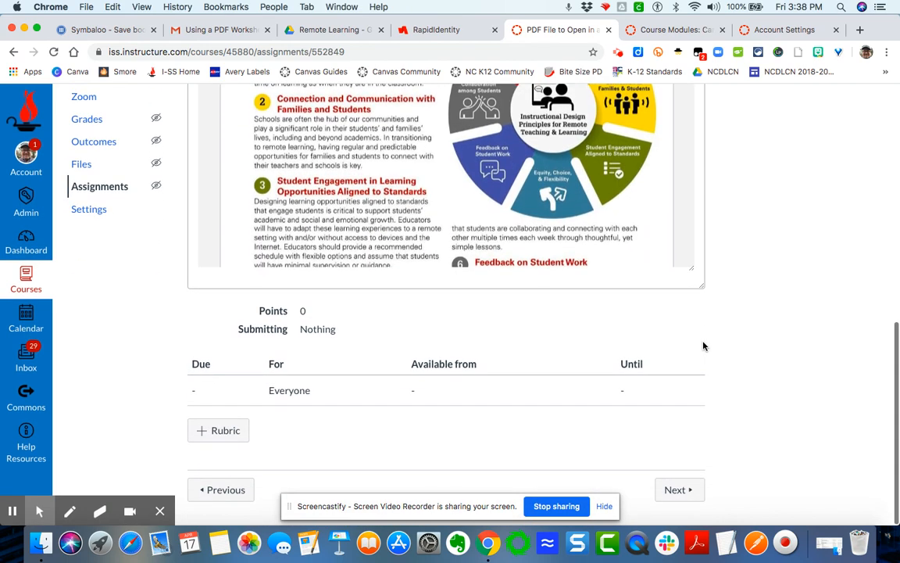
scroll("up", 3)
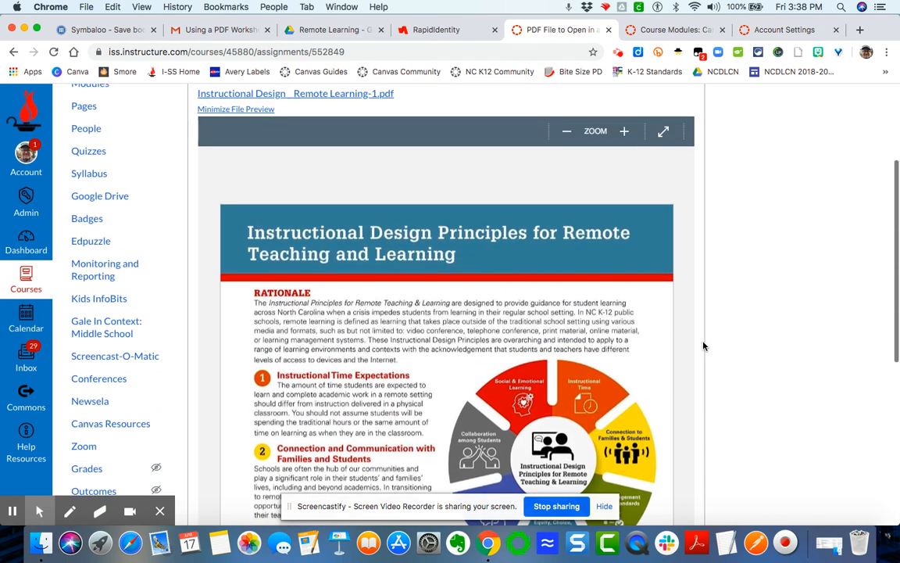
scroll("up", 3)
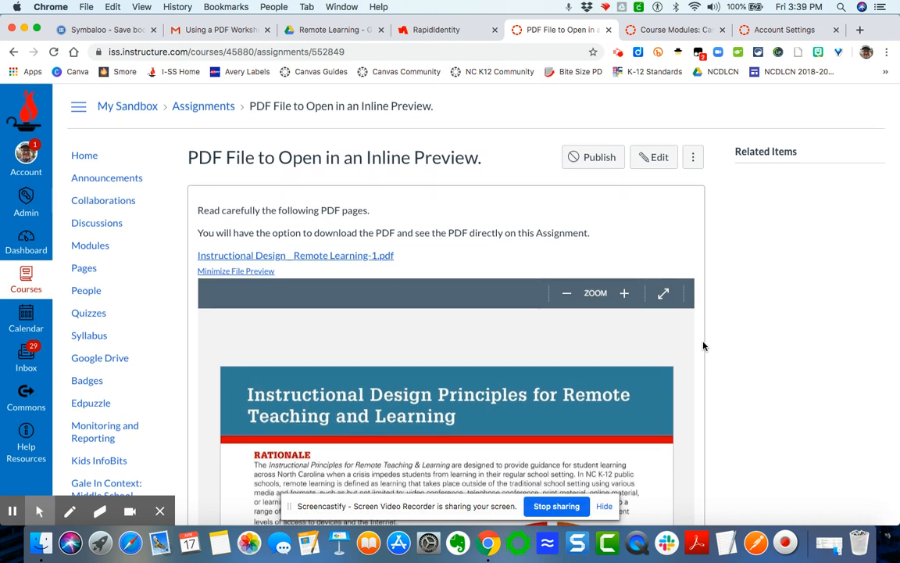
mouse_move(493, 330)
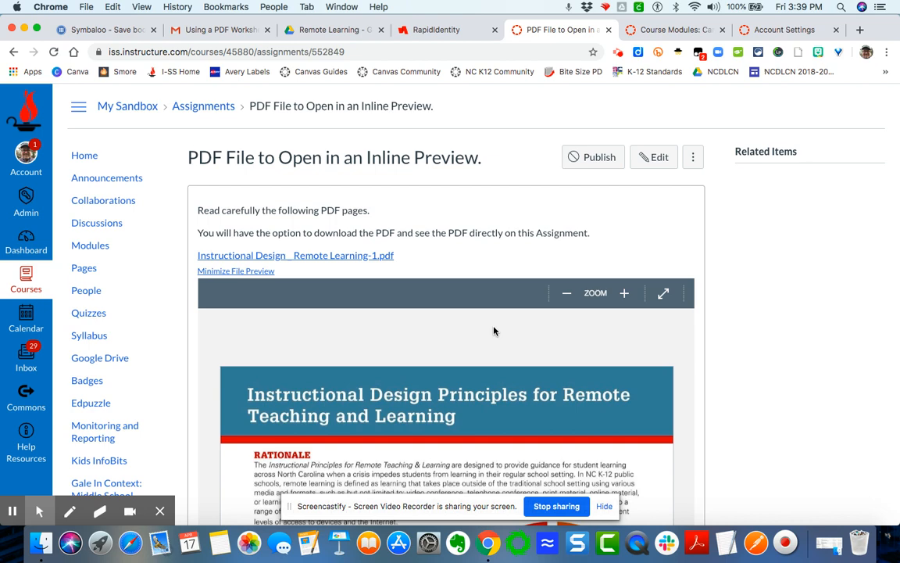
mouse_move(713, 362)
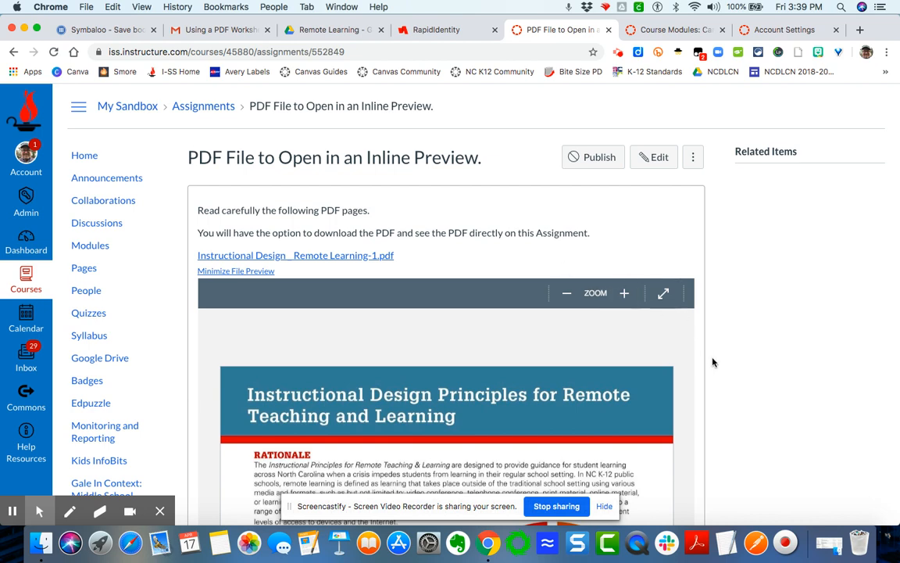
scroll("down", 3)
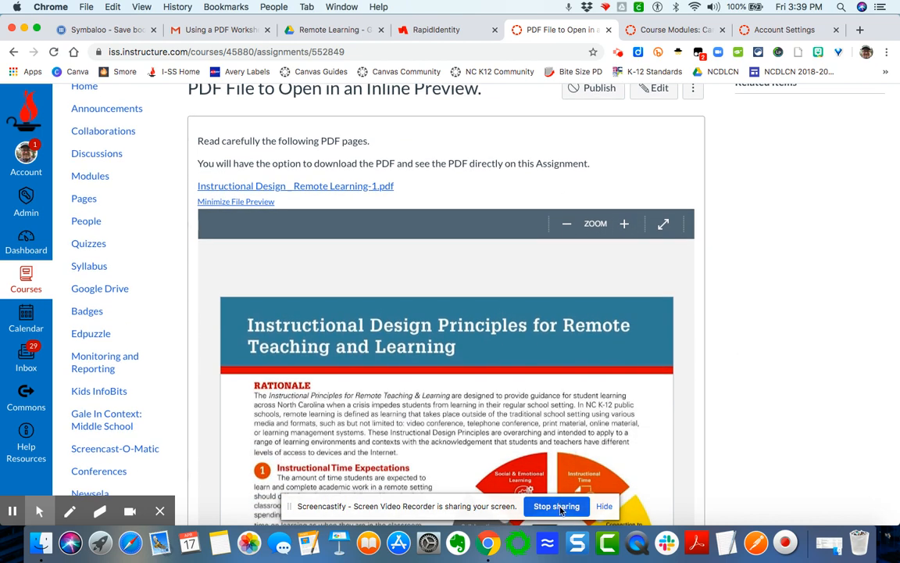